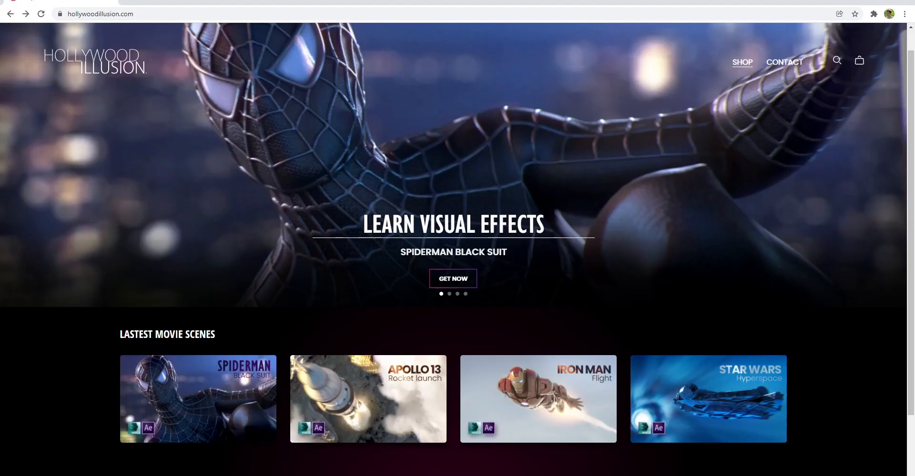
mouse_move(204, 417)
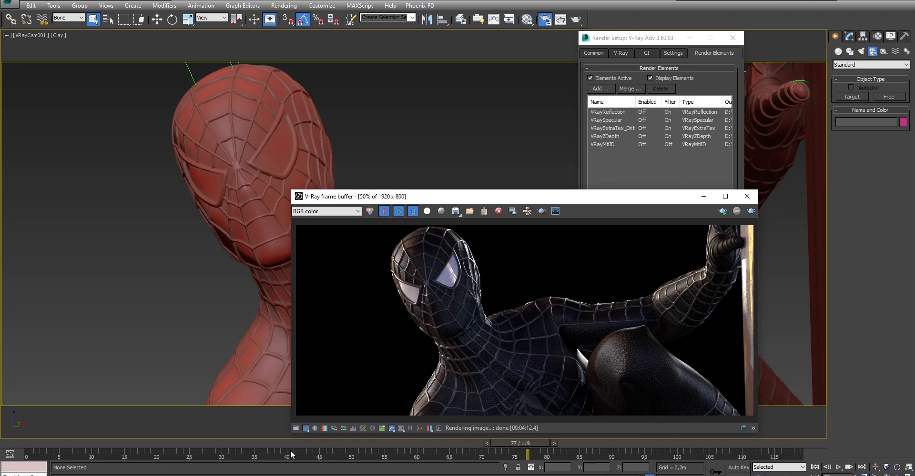
mouse_move(553, 329)
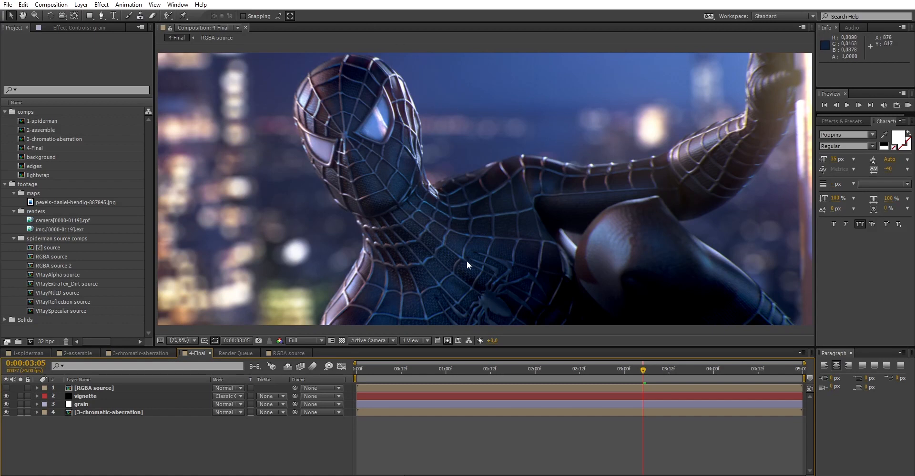
mouse_move(346, 314)
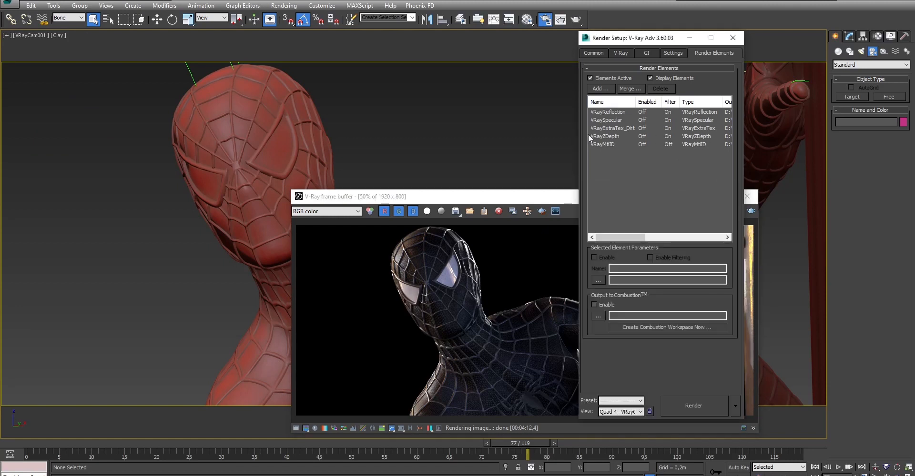
Preview the VRayReflection, VRaySpecular and VRayZDepth passes in the frame buffer, then return to the RGB render
click(326, 212)
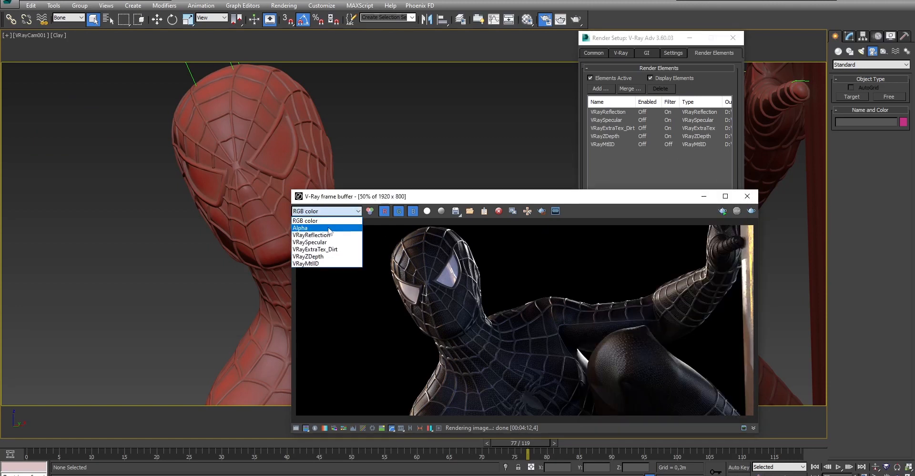
click(313, 227)
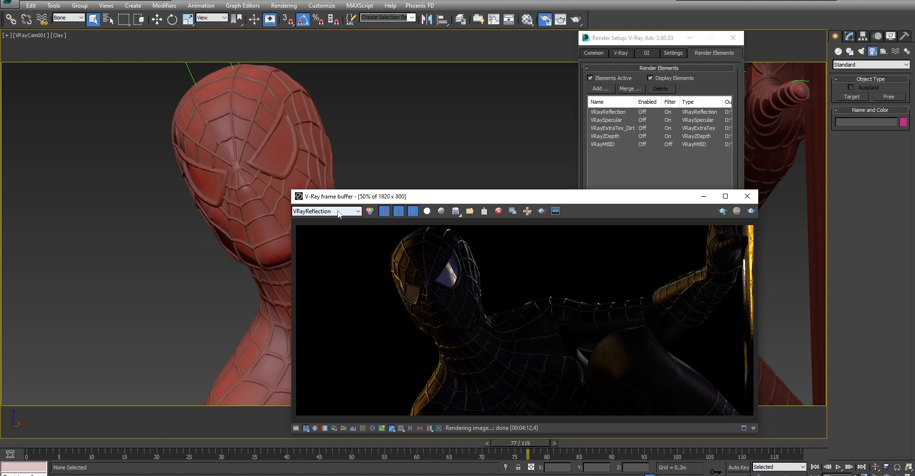
click(326, 212)
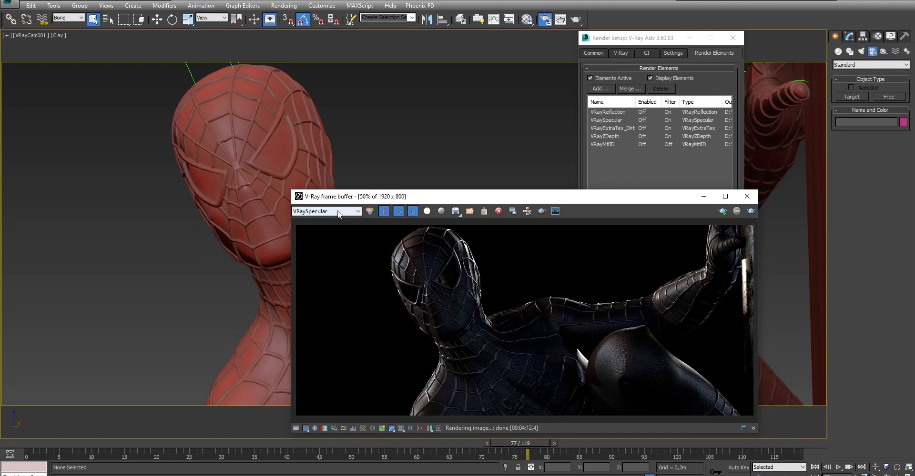
click(326, 212)
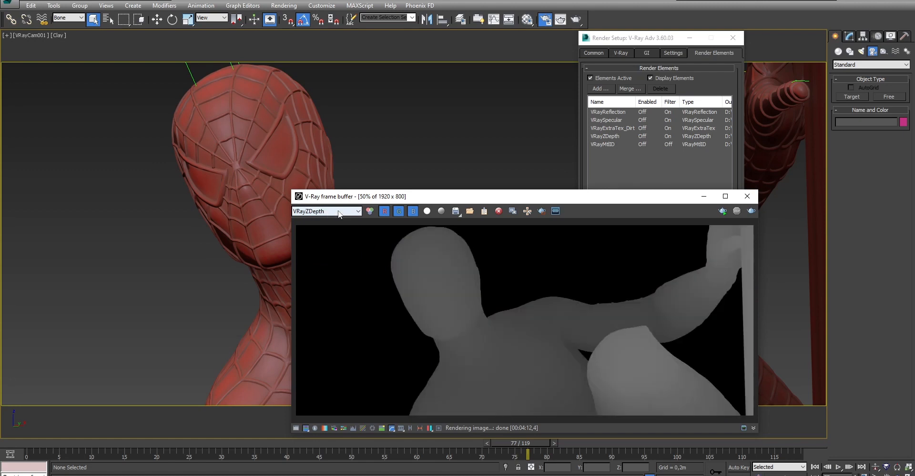
click(326, 212)
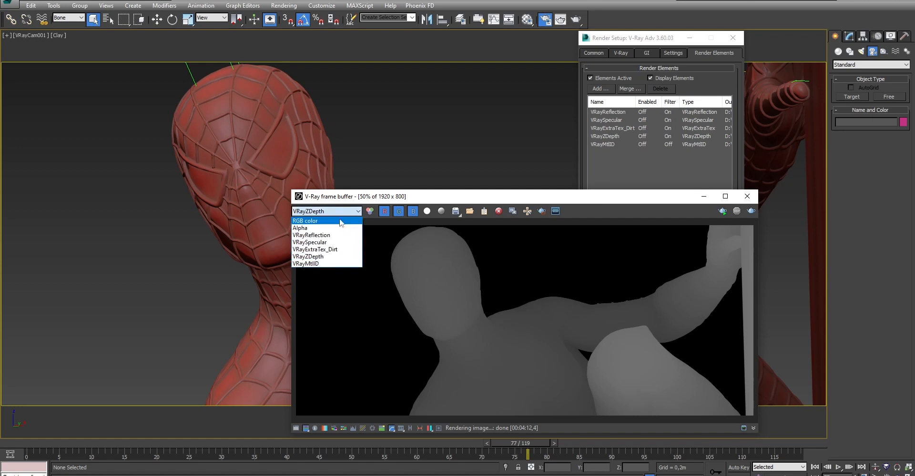
click(305, 221)
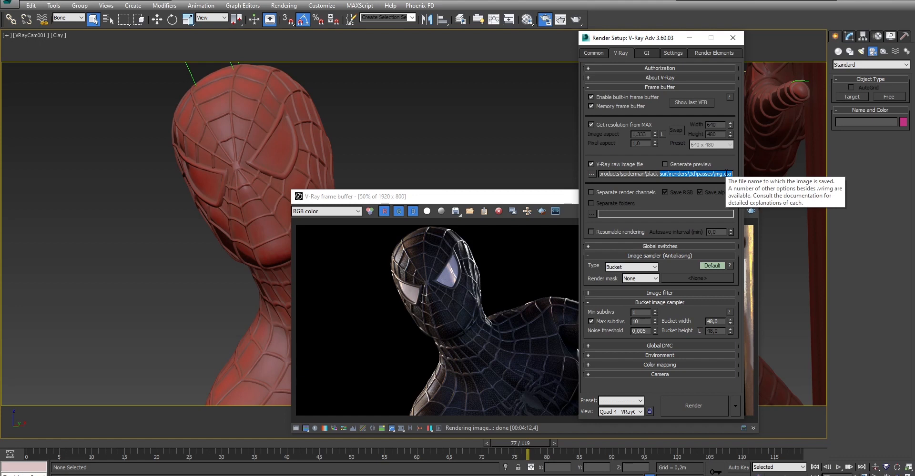
mouse_move(524, 270)
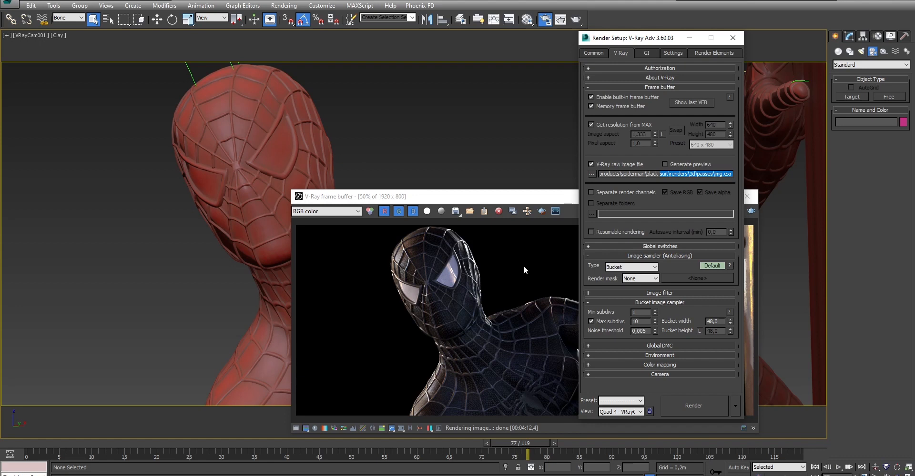
mouse_move(311, 376)
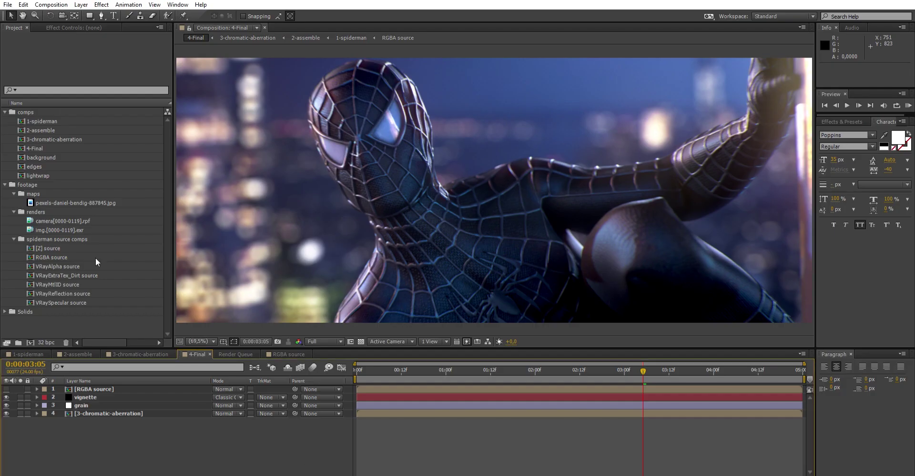
Create ProEXR layer comps from img.[0000-0119].exr and expand the resulting img folder
click(67, 230)
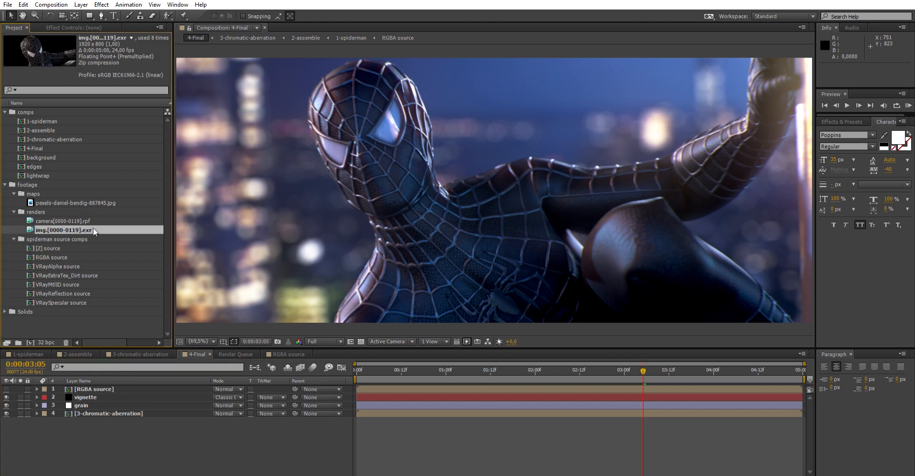
click(8, 4)
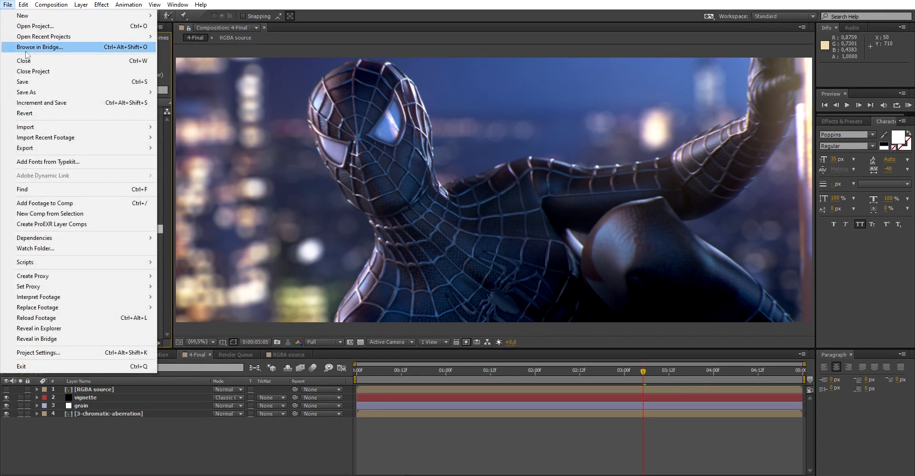
mouse_move(51, 225)
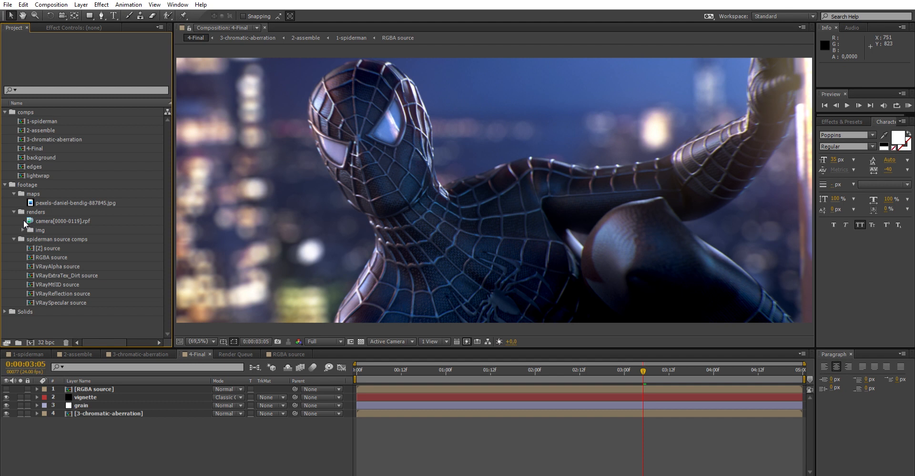
click(13, 229)
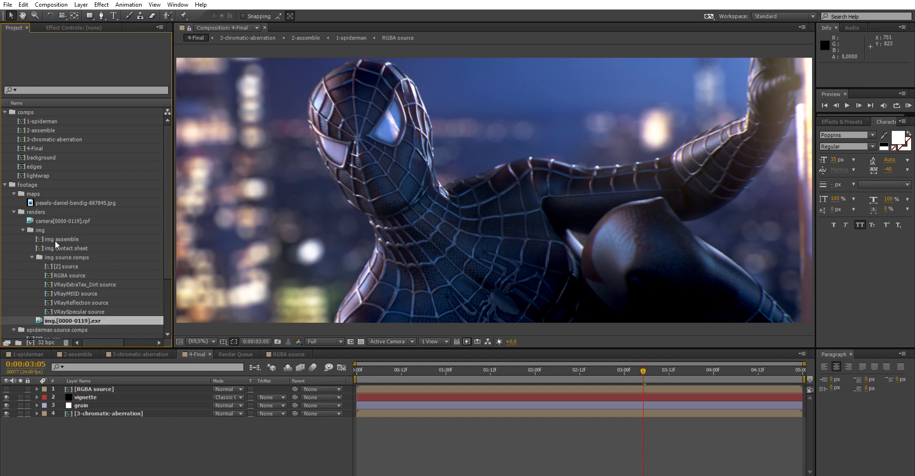
mouse_move(74, 273)
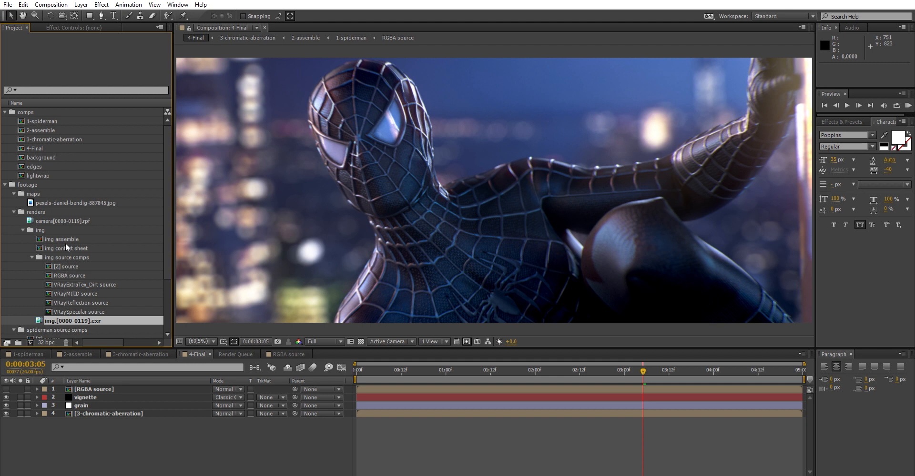
mouse_move(73, 267)
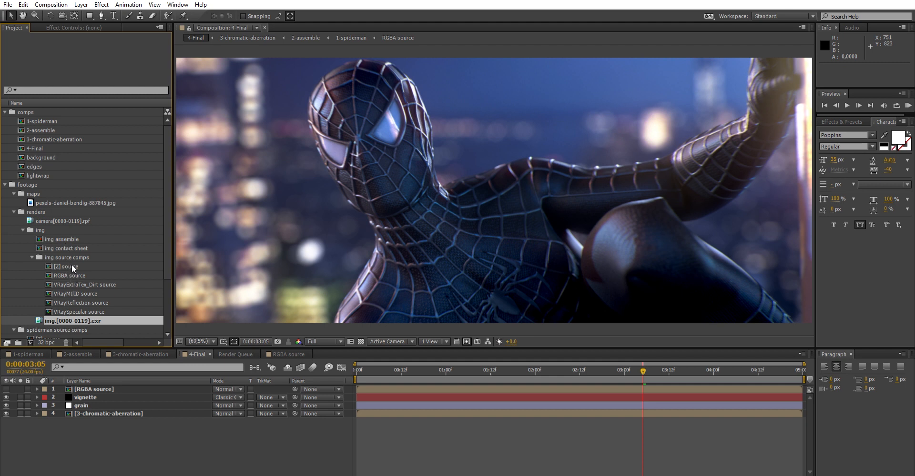
Undo the ProEXR layer comps so the EXR sequence sits alone in the renders folder
click(14, 230)
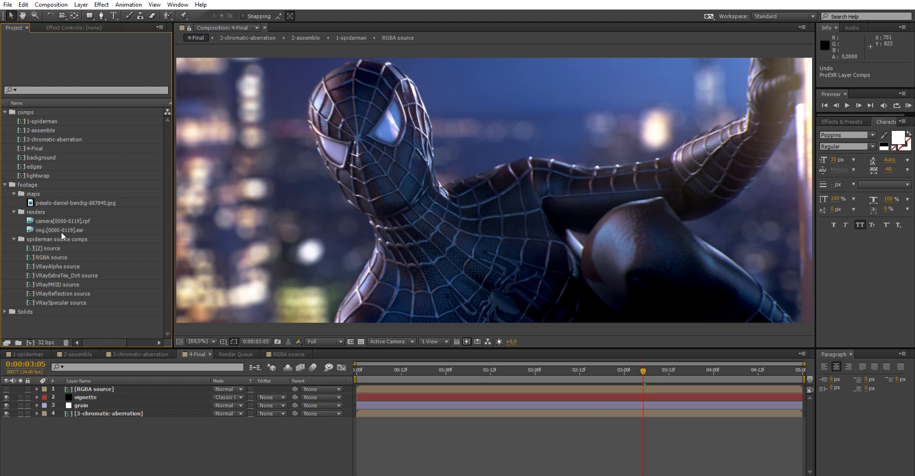
mouse_move(107, 259)
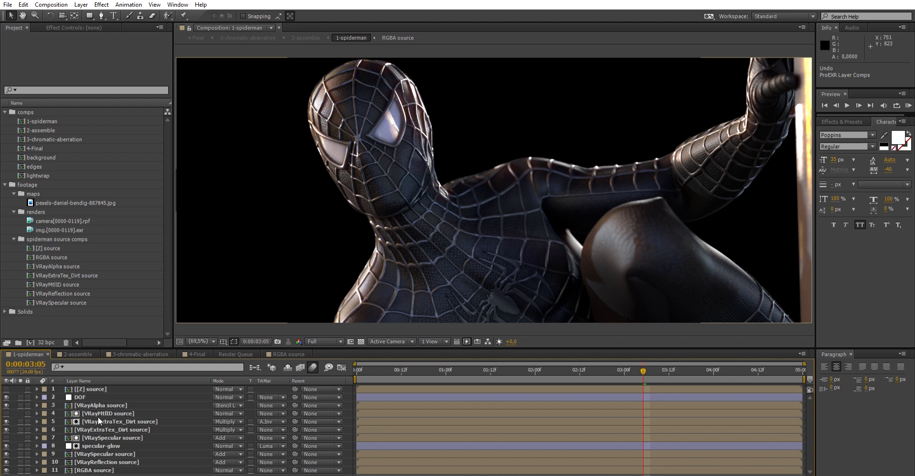
mouse_move(57, 276)
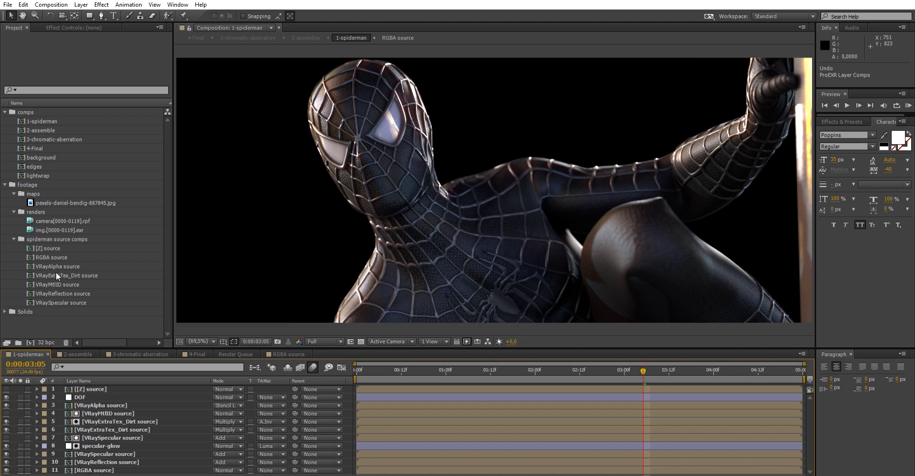
mouse_move(47, 237)
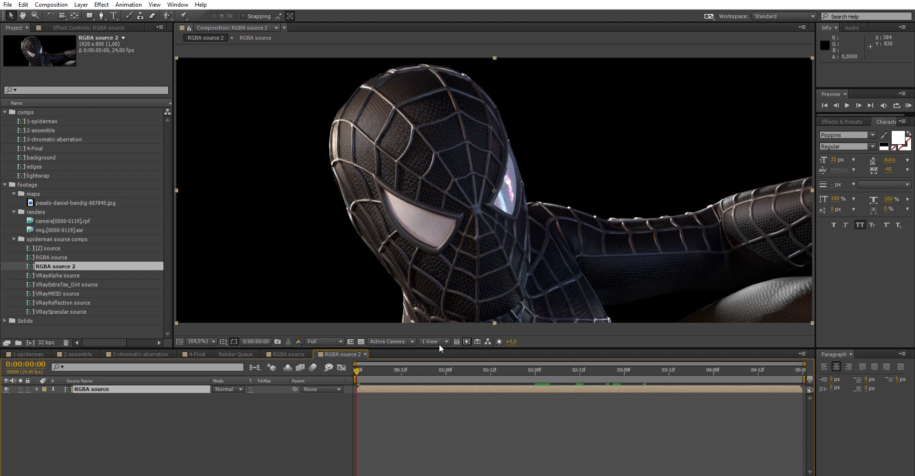
Move to frame 0:00:03:05 and blend the VRayReflection pass in Add mode over the beauty render
click(620, 370)
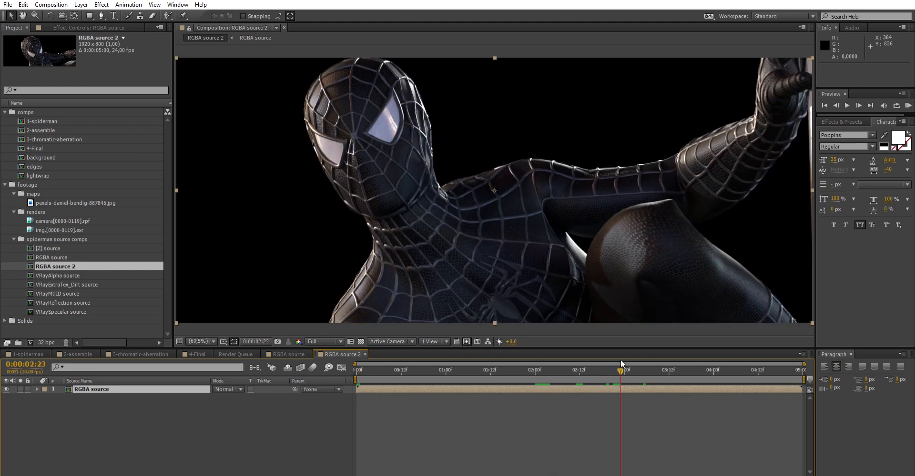
click(642, 370)
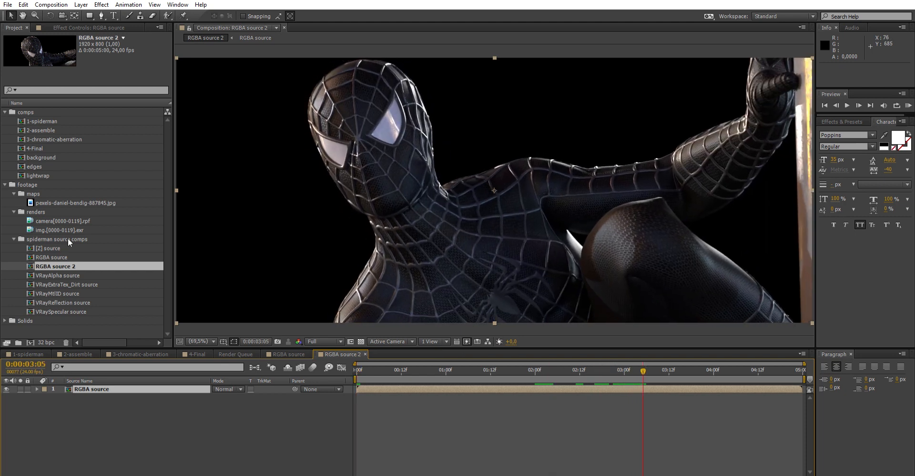
click(66, 303)
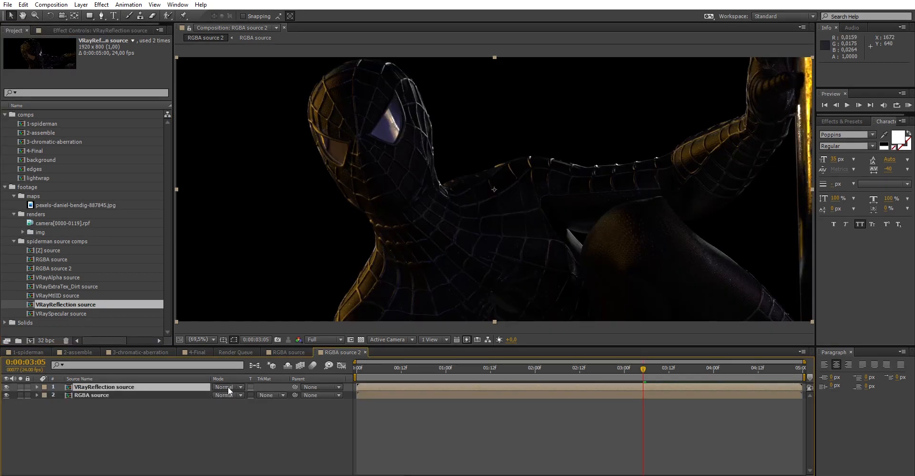
click(227, 387)
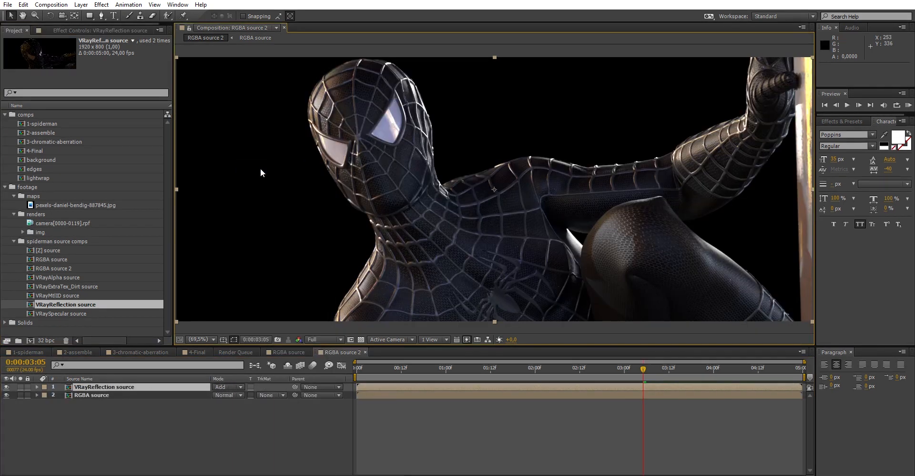
mouse_move(609, 162)
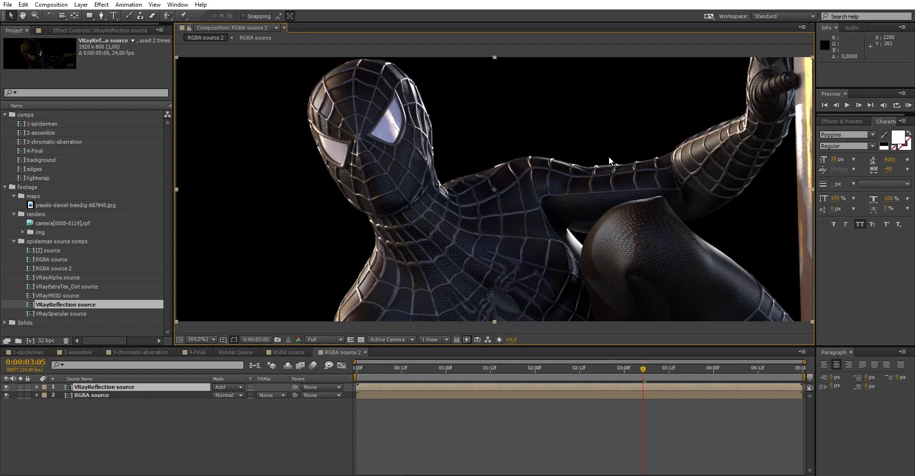
Blend the VRaySpecular pass in Add mode and bring the dirt pass into the composition
click(63, 313)
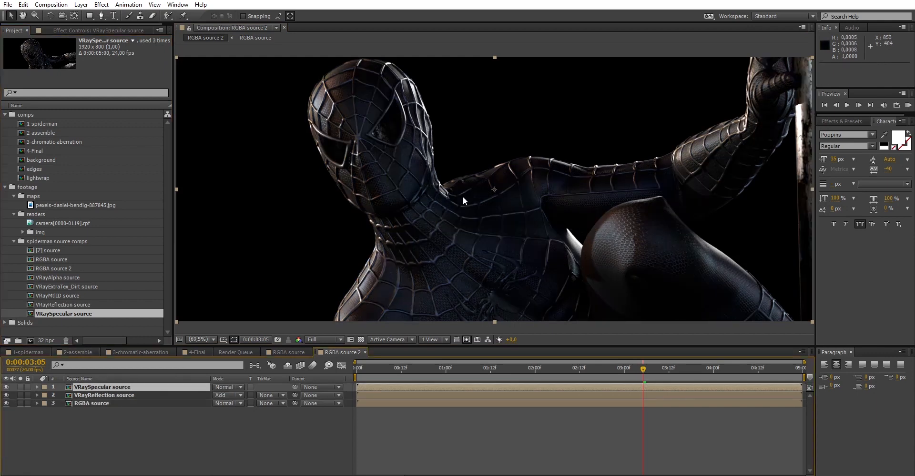
click(227, 387)
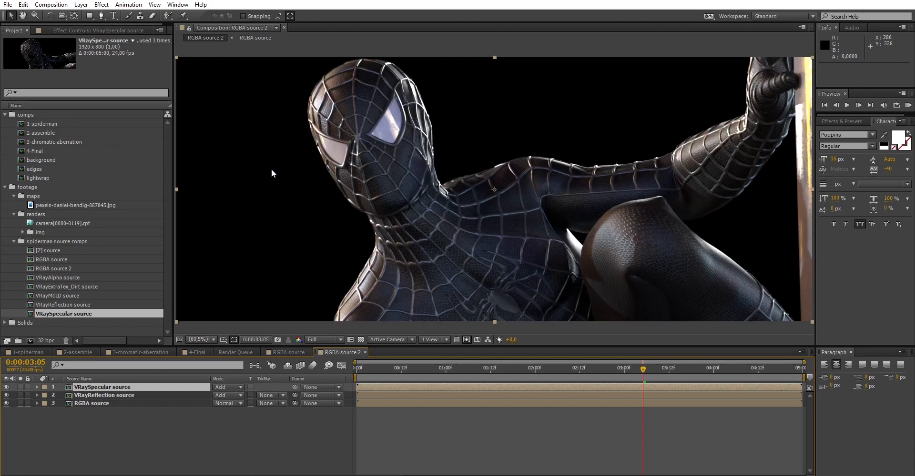
mouse_move(333, 150)
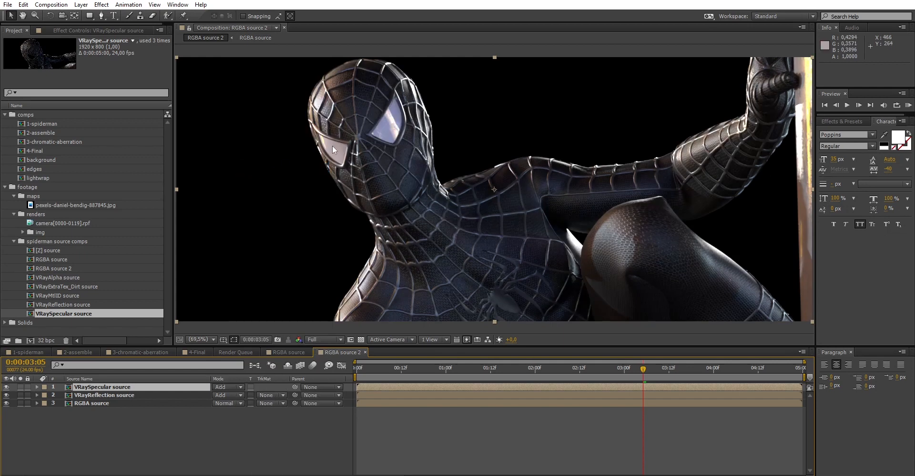
mouse_move(158, 263)
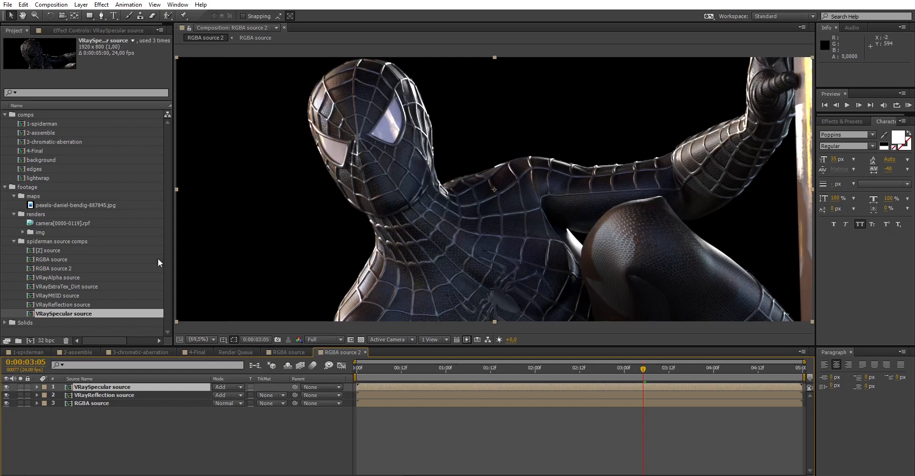
mouse_move(117, 285)
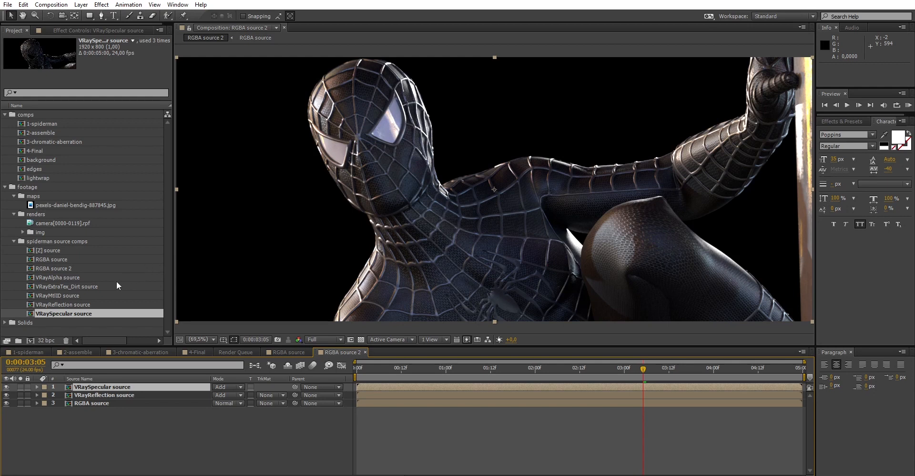
click(71, 286)
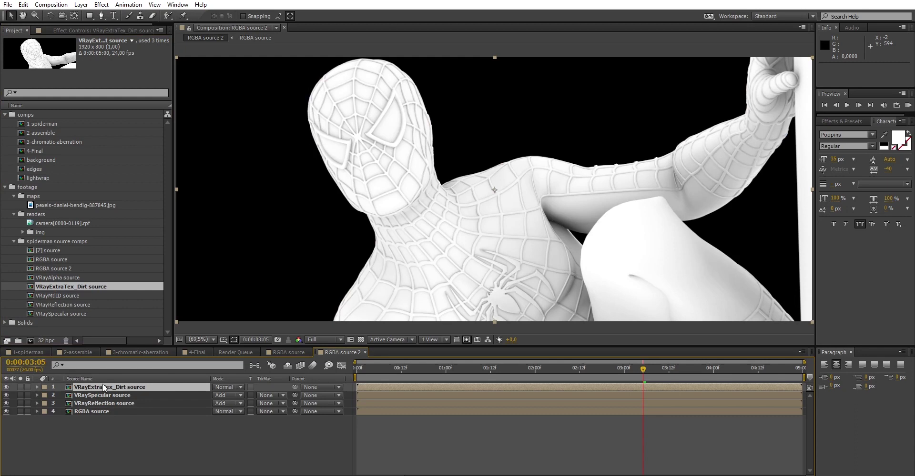
mouse_move(417, 208)
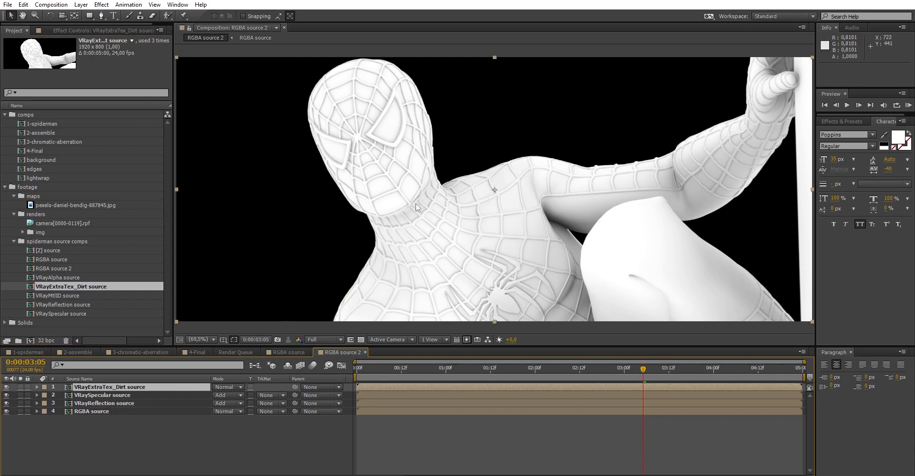
mouse_move(396, 191)
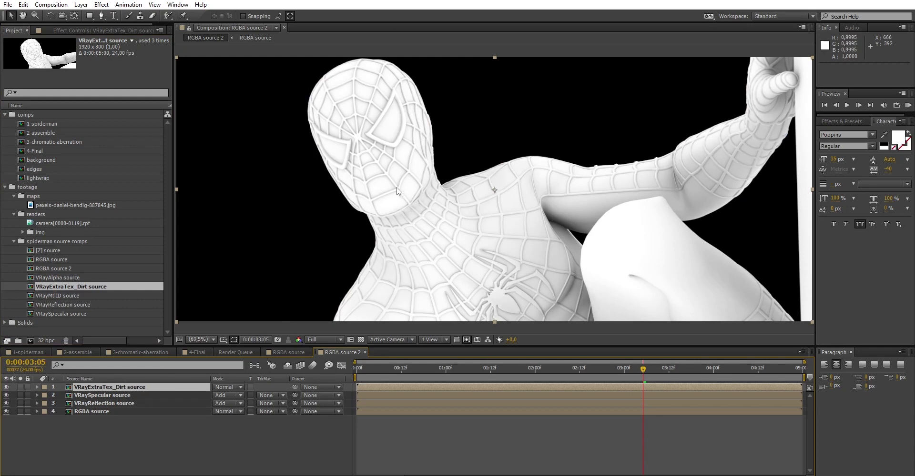
mouse_move(488, 236)
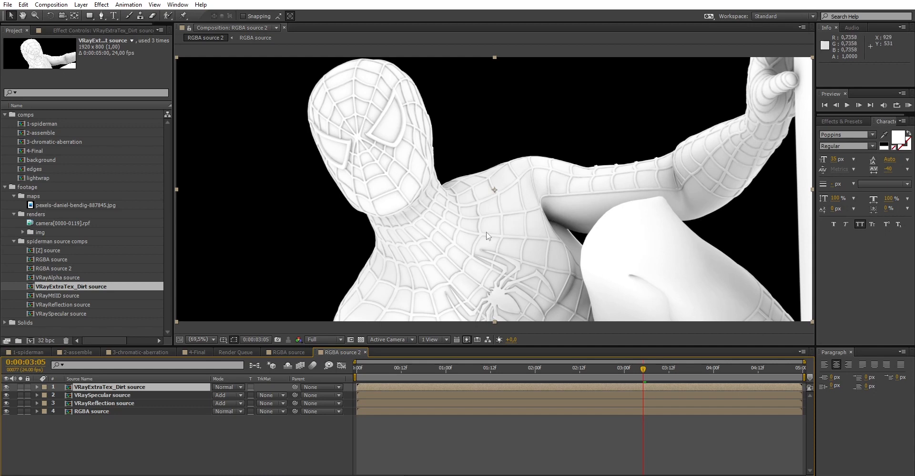
mouse_move(522, 272)
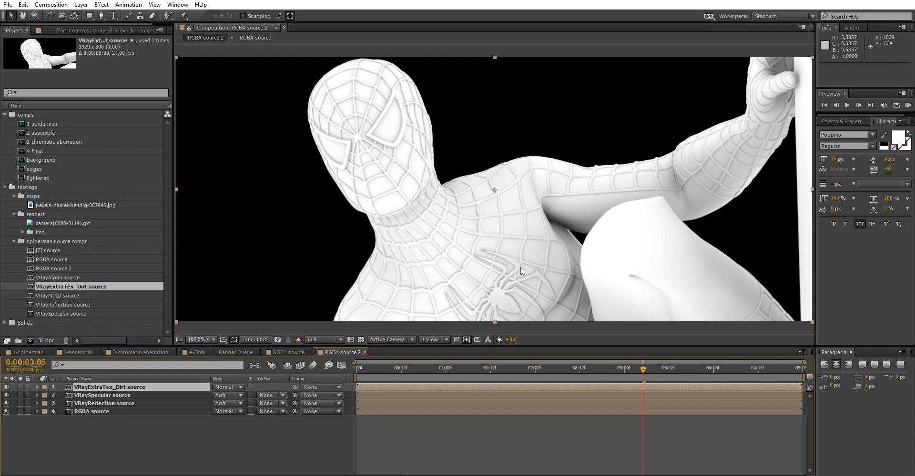
mouse_move(498, 271)
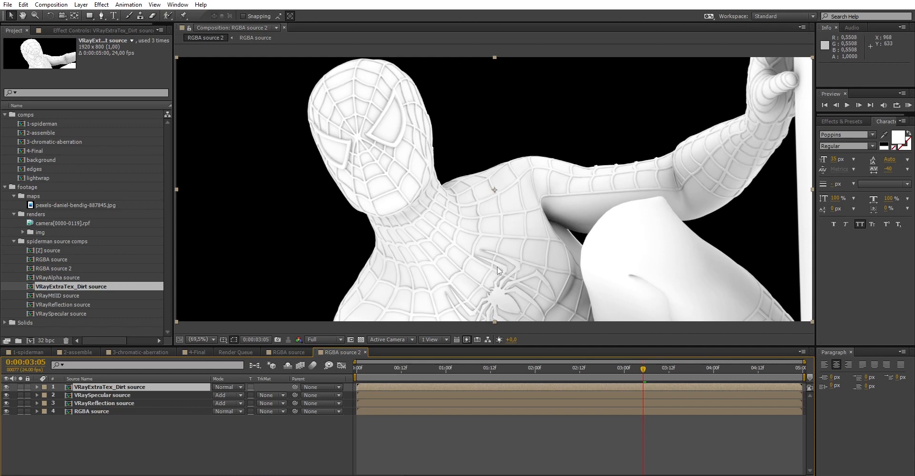
Set the VRayExtraTex_Dirt layer's blend mode to Multiply to darken the crevices
click(227, 387)
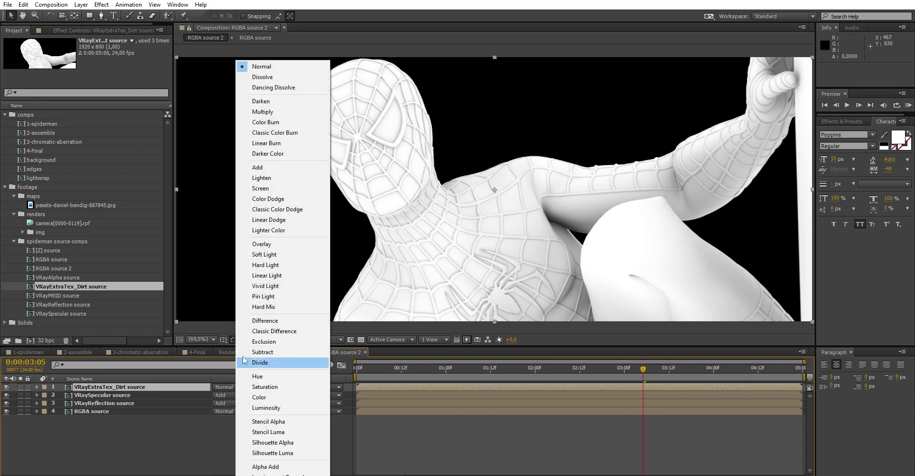
click(263, 112)
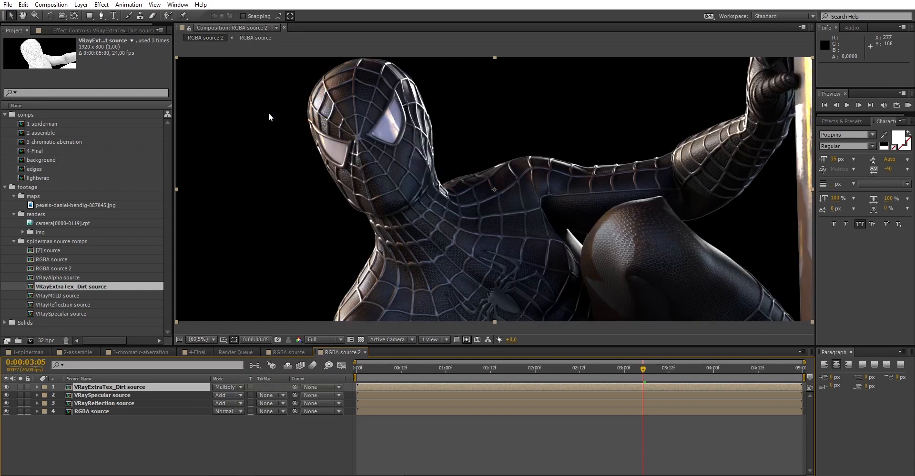
mouse_move(140, 329)
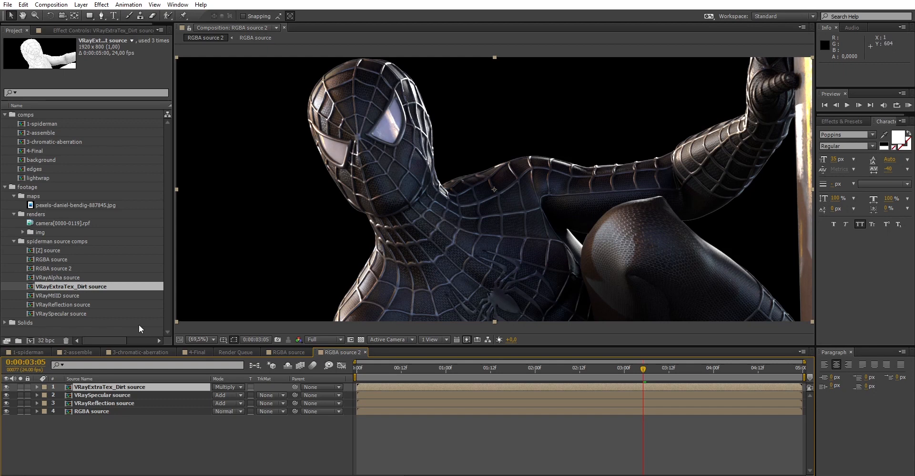
Add the [Z] source pass and a new adjustment layer with the Camera Lens Blur effect
click(52, 250)
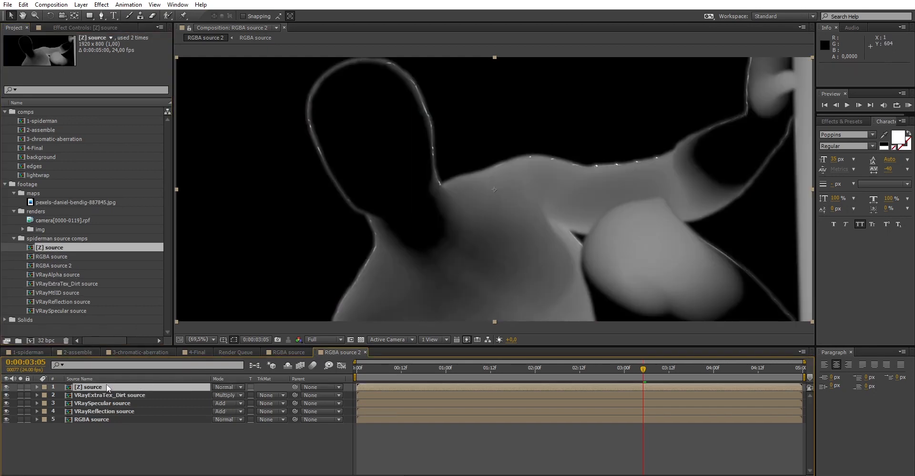
click(80, 5)
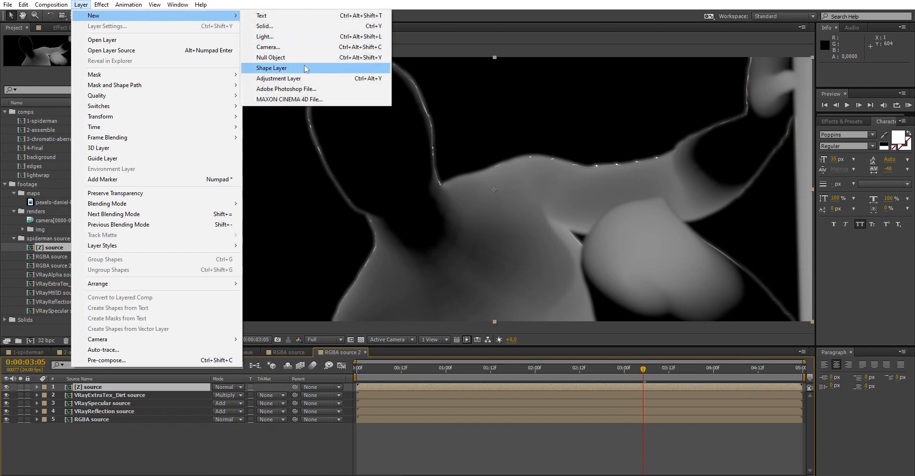
click(279, 78)
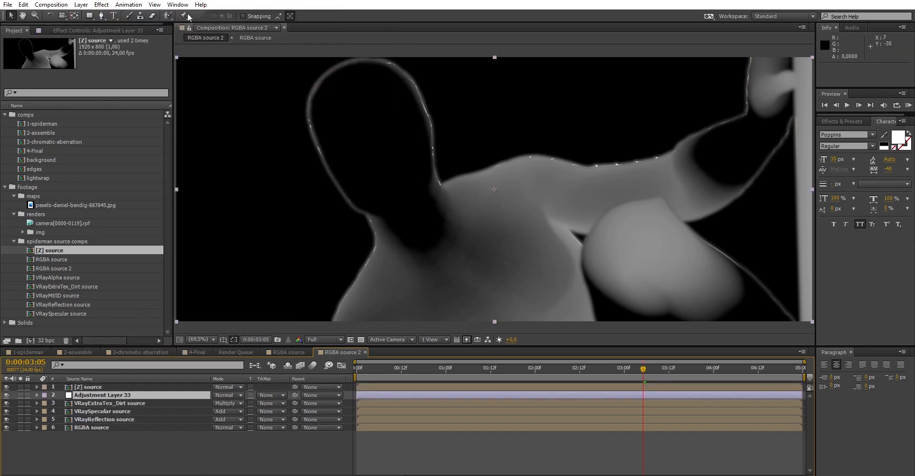
click(101, 5)
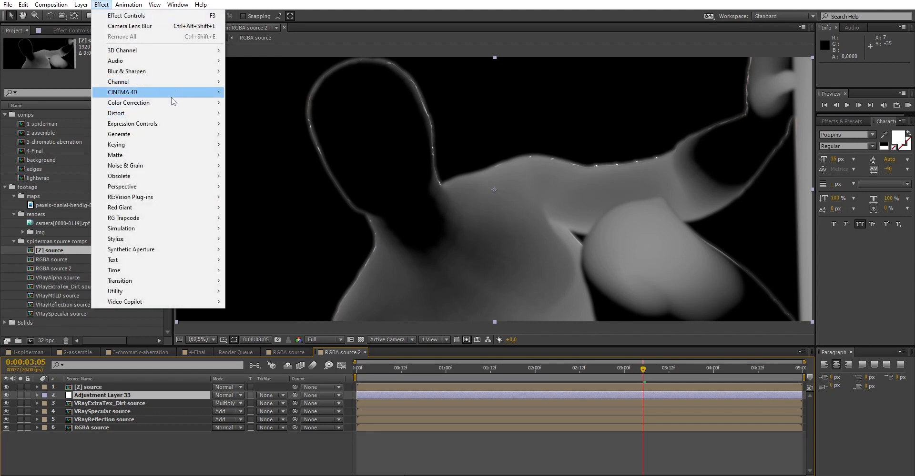
click(130, 26)
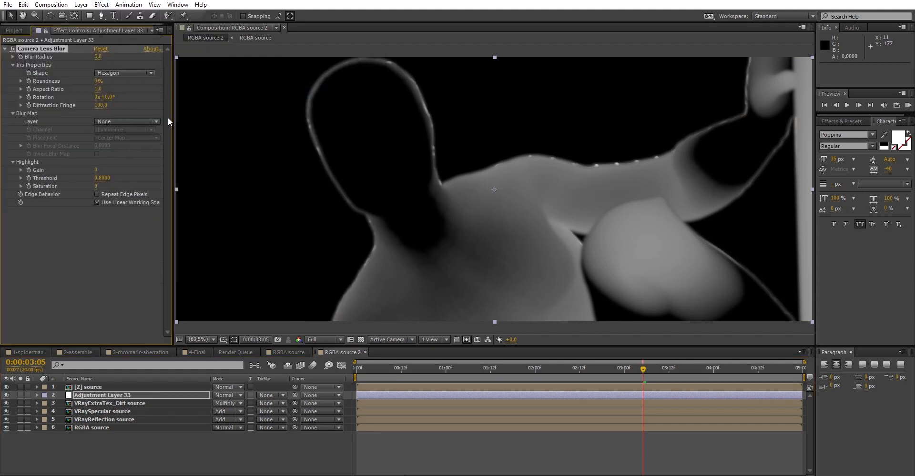
Drive the blur map from the hidden [Z] source layer with a Blur Radius of 15
click(126, 121)
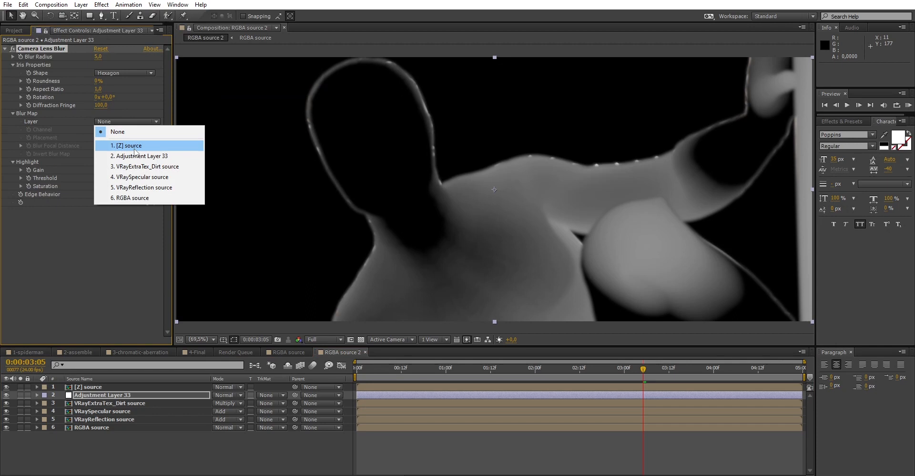
click(128, 145)
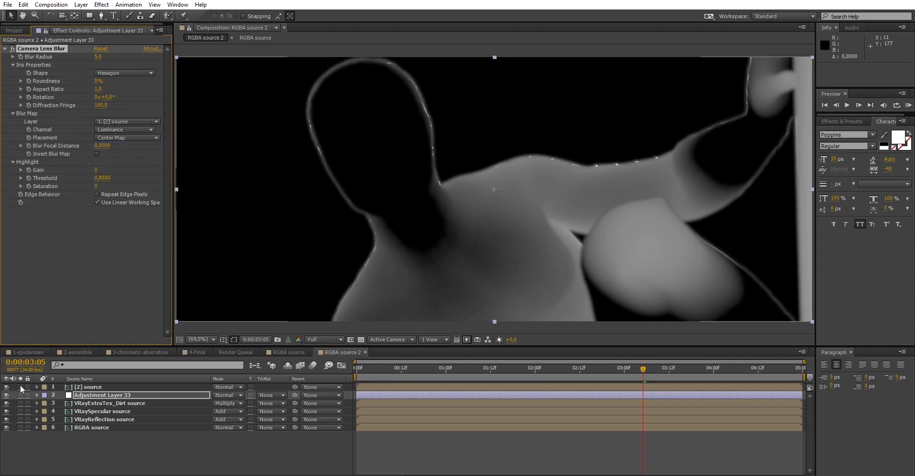
click(7, 387)
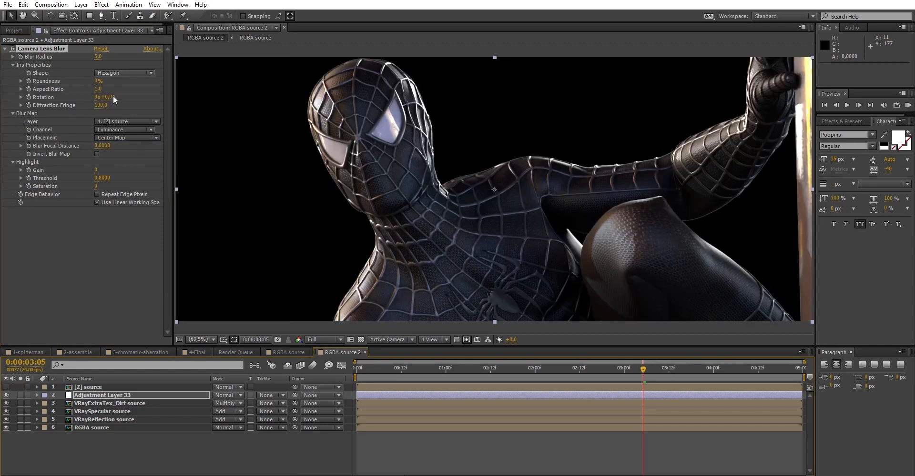
drag(98, 56, 108, 56)
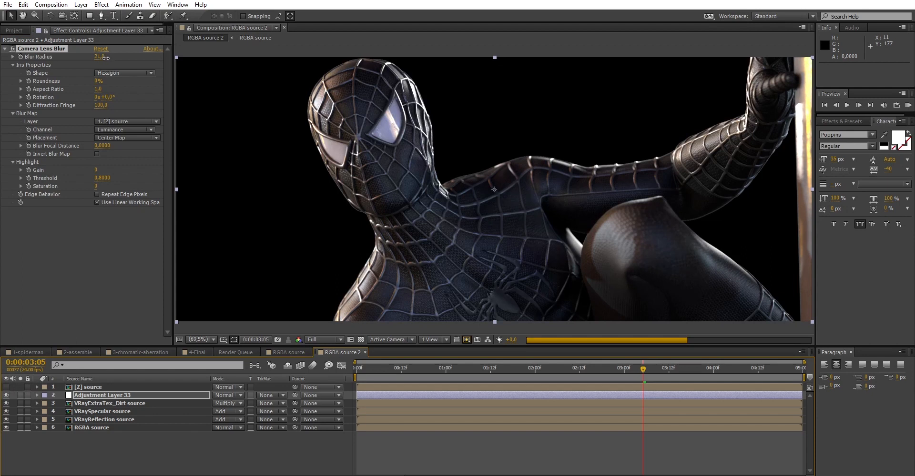
drag(99, 56, 87, 56)
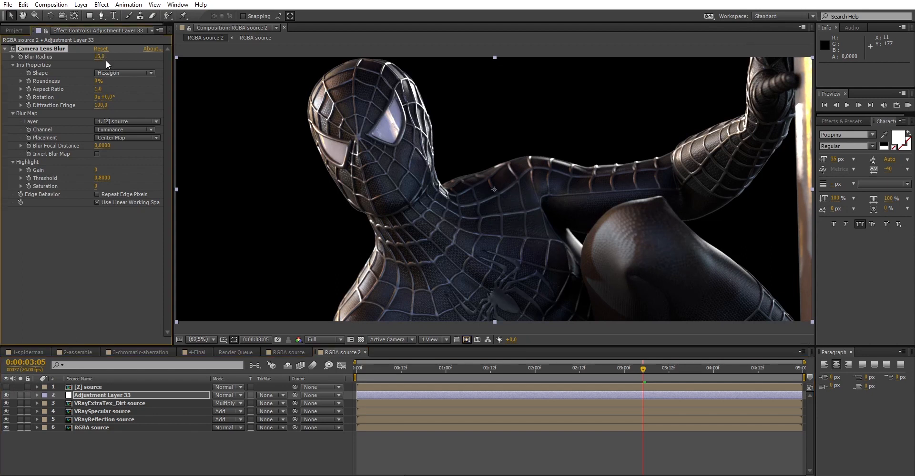
Rename the adjustment layer to DOF and switch to the background composition
right_click(100, 395)
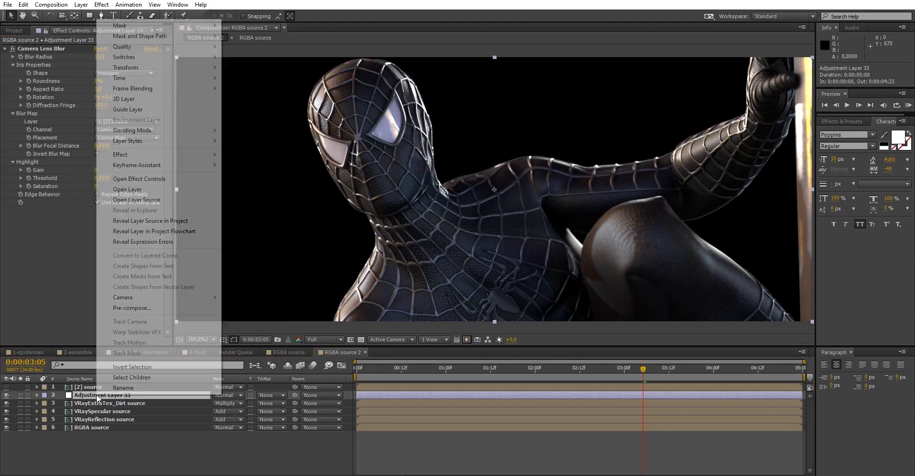
click(123, 388)
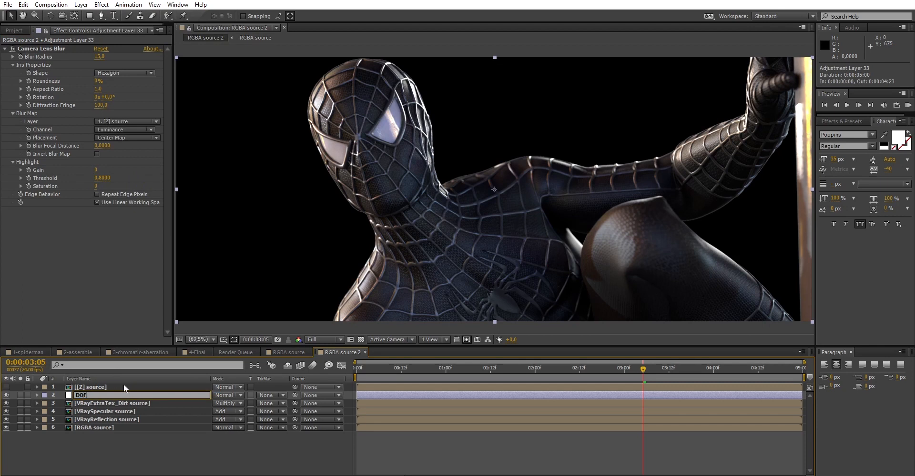
click(76, 354)
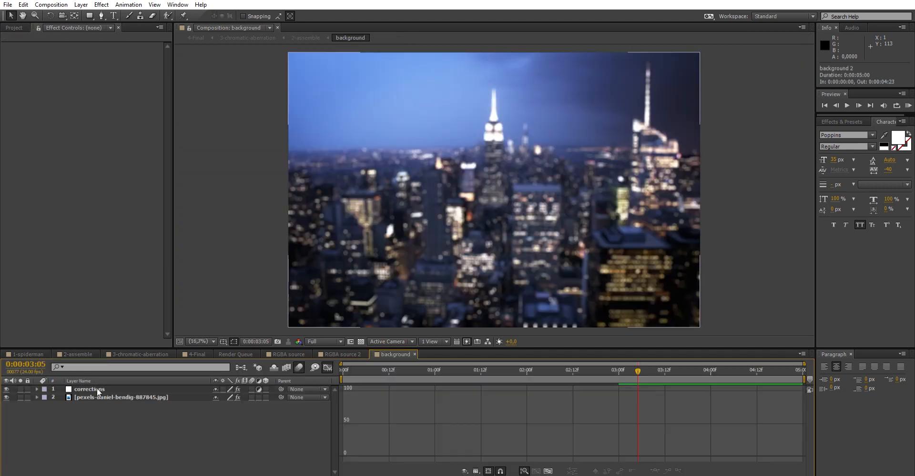
Solo the lightwrap layer in 2-assemble to show only the soft edge matte around Spider-Man
click(120, 397)
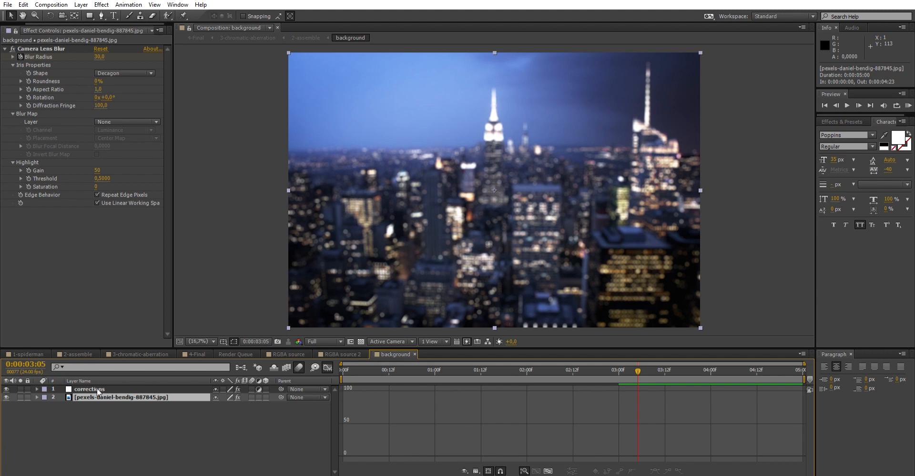
mouse_move(542, 199)
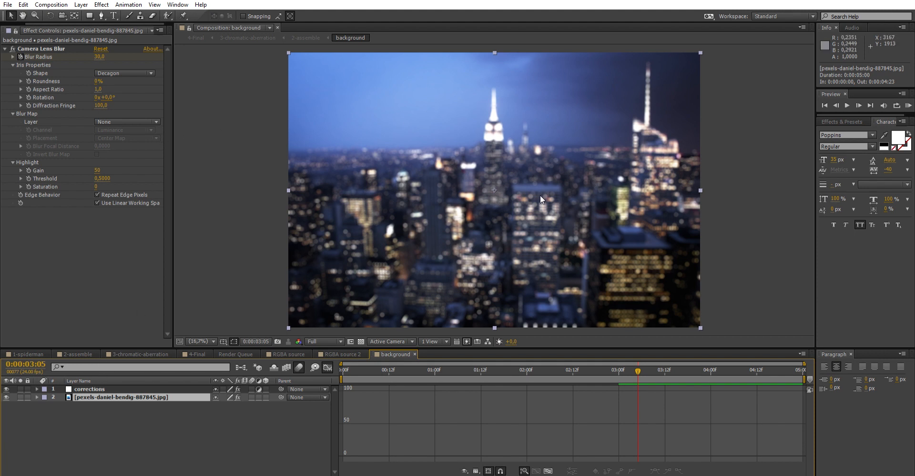
mouse_move(532, 201)
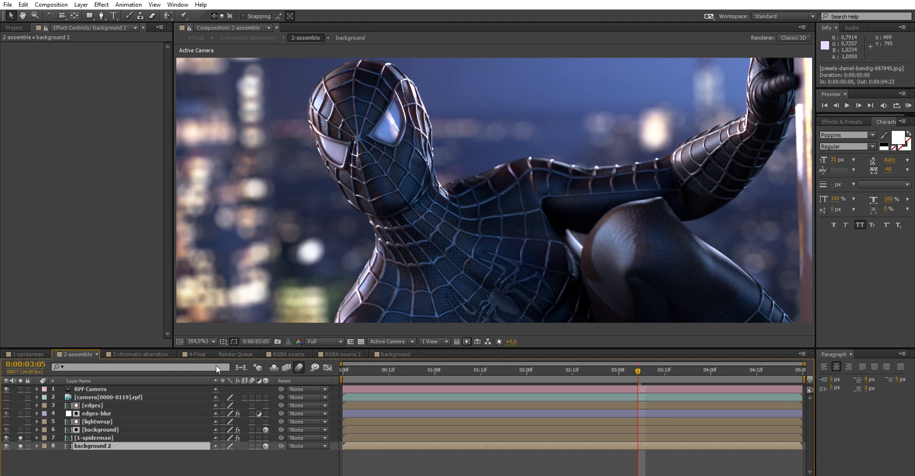
mouse_move(324, 137)
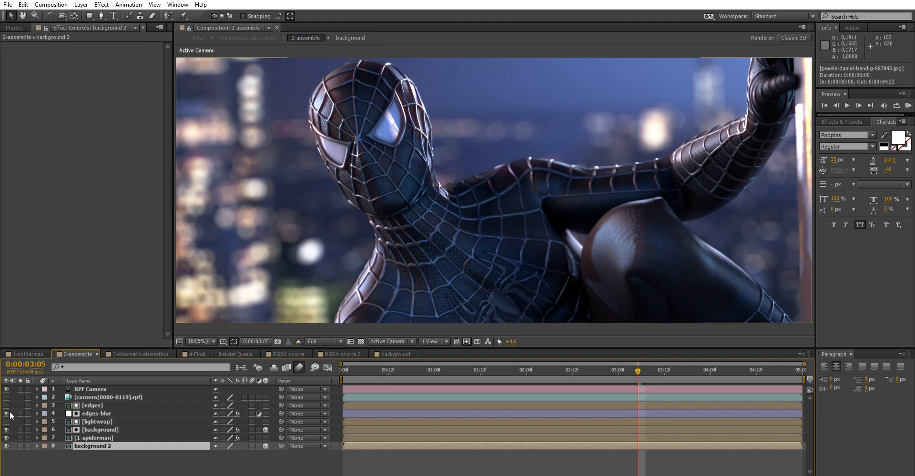
click(6, 414)
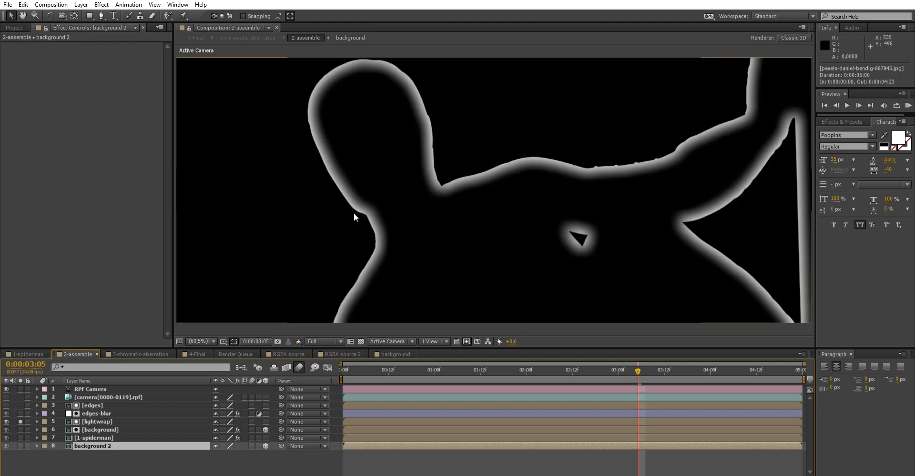
mouse_move(298, 270)
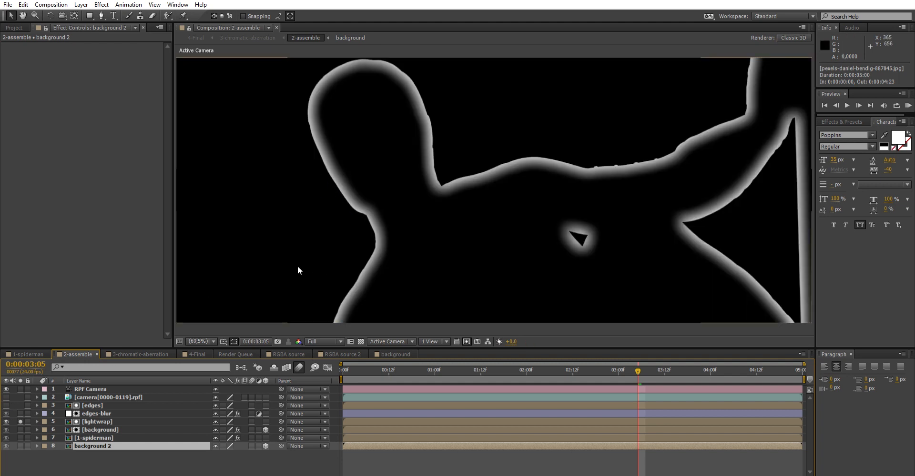
mouse_move(373, 166)
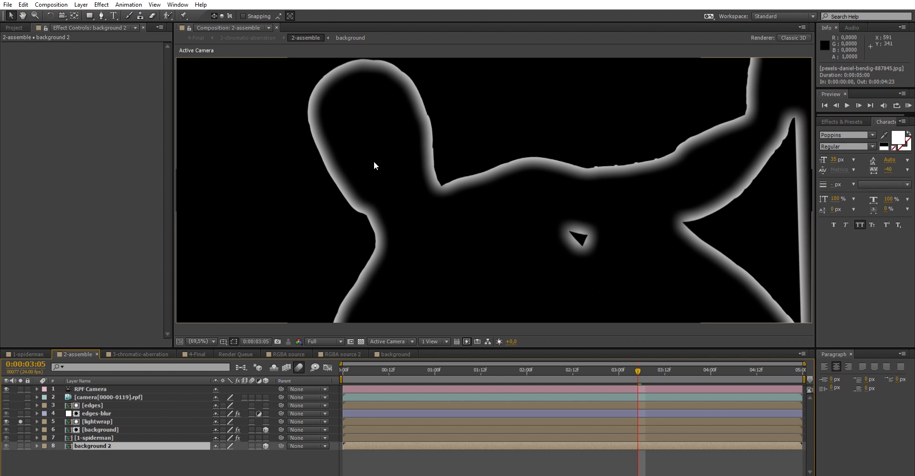
mouse_move(488, 155)
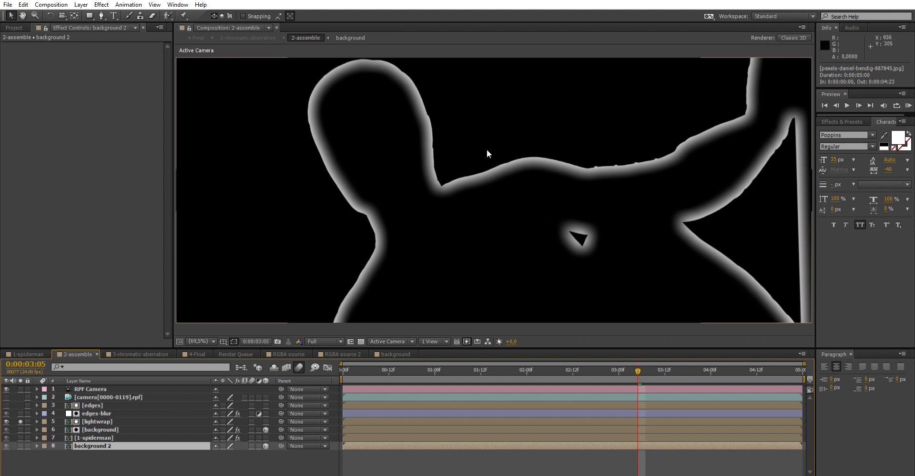
mouse_move(685, 133)
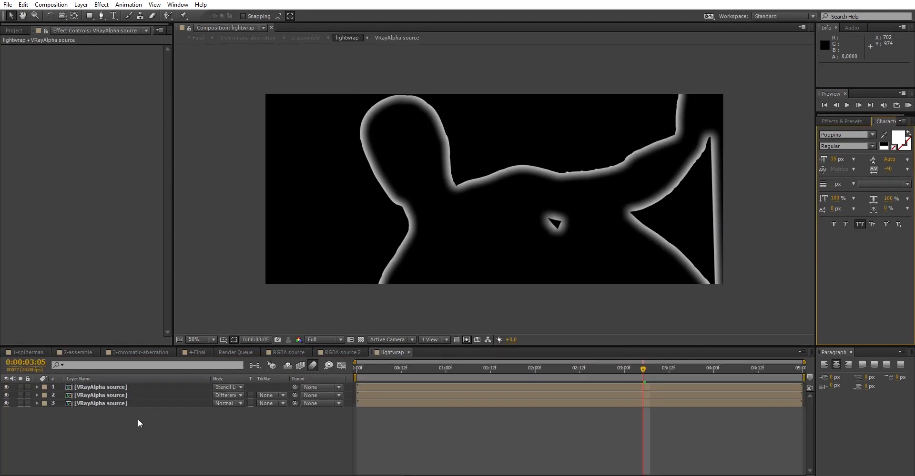
Duplicate VRayAlpha source in Difference mode and soften it with Fast Blur
click(100, 395)
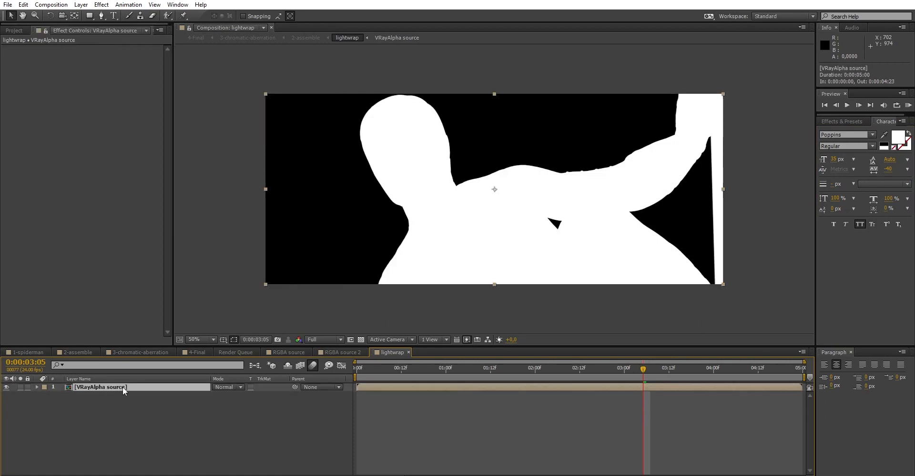
click(228, 387)
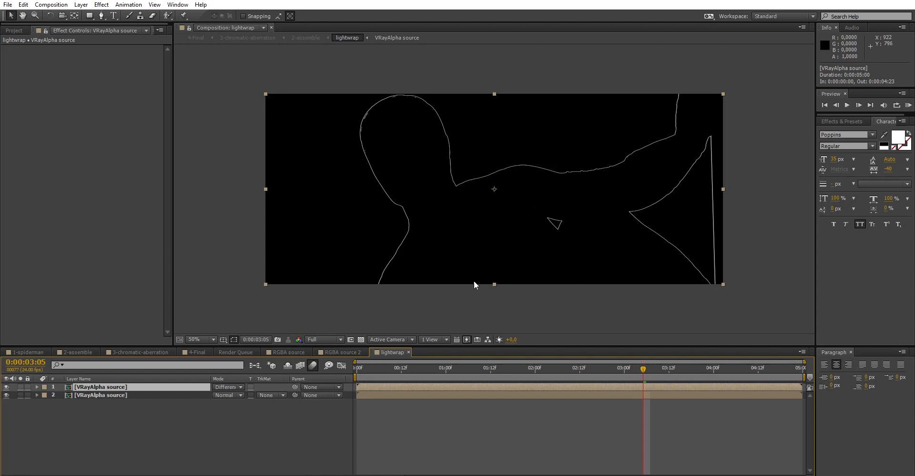
mouse_move(503, 280)
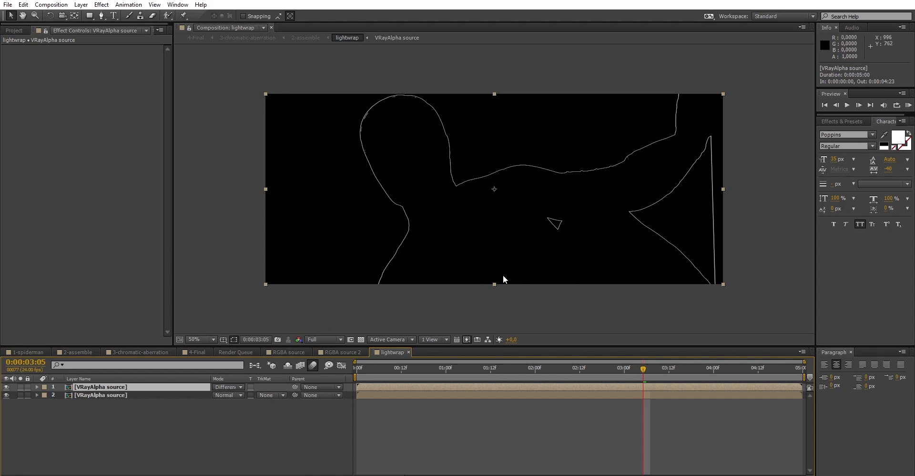
click(841, 122)
text(fast)
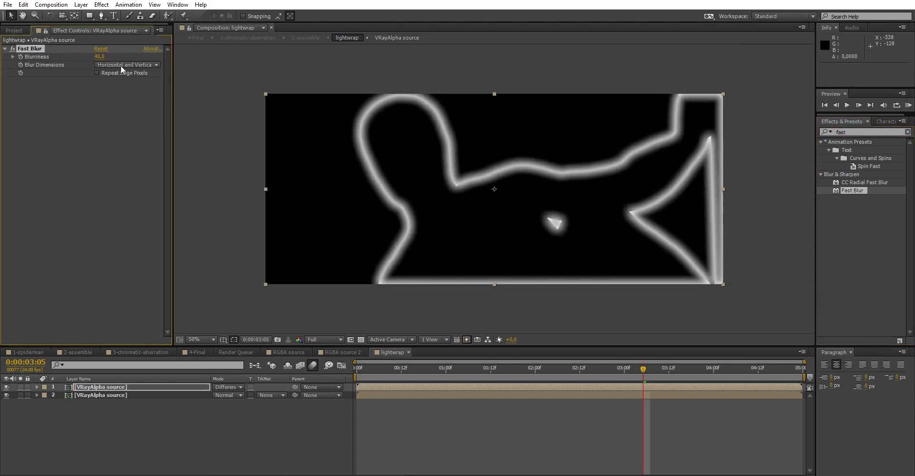
click(98, 73)
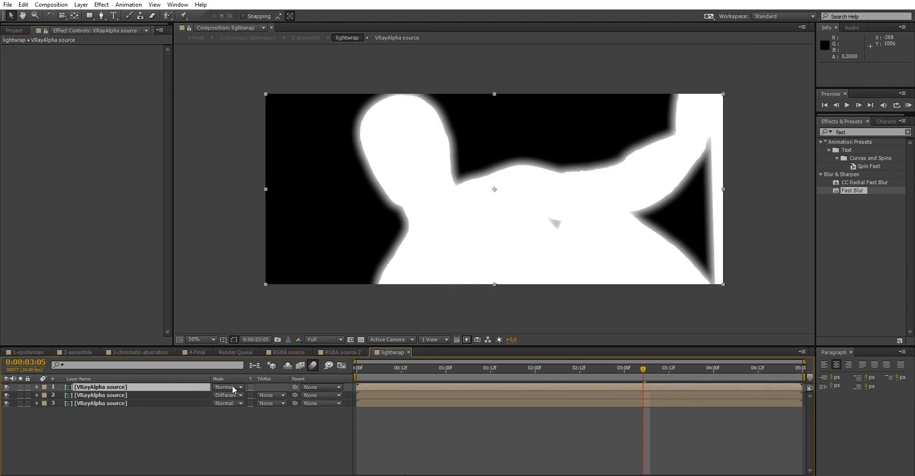
Add a Stencil Luma duplicate to cut out the silhouette, then return to 2-assemble
click(226, 387)
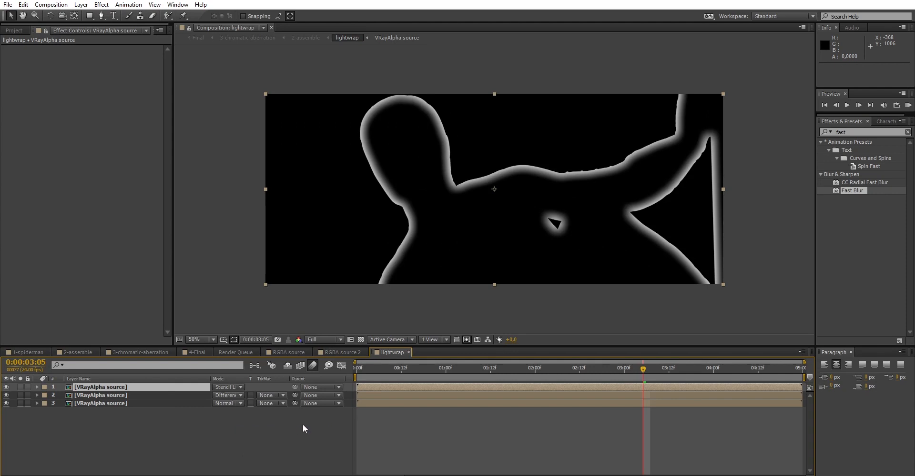
click(360, 339)
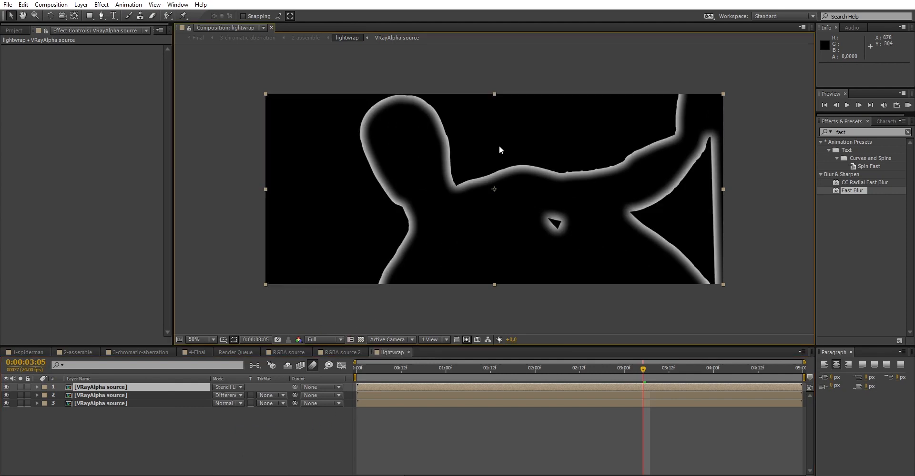
mouse_move(132, 344)
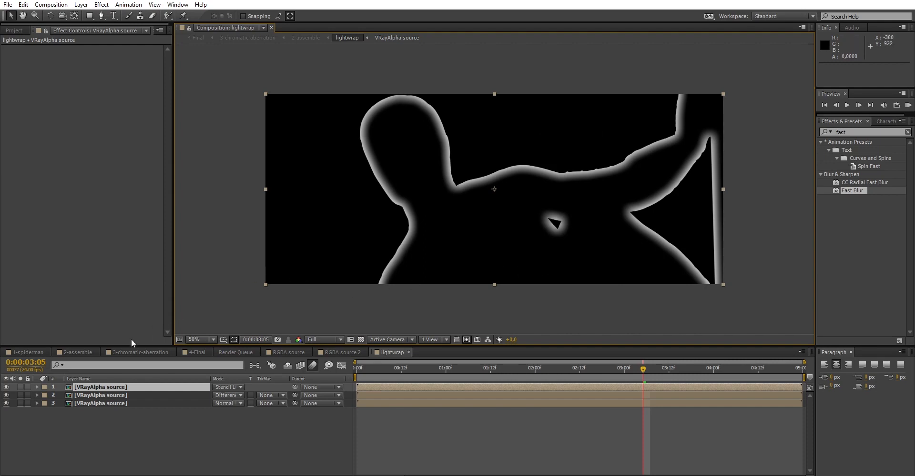
click(76, 352)
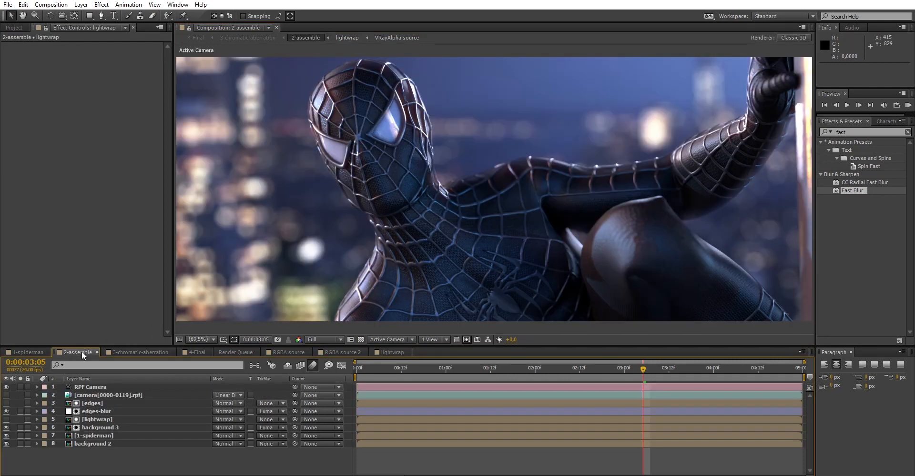
Place the lightwrap comp above background 3 and set background 3's Track Matte to Luma
click(100, 428)
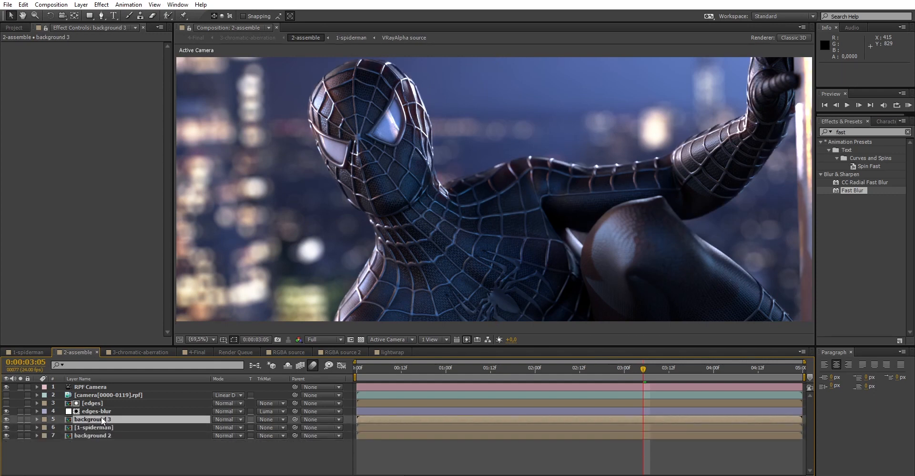
click(15, 28)
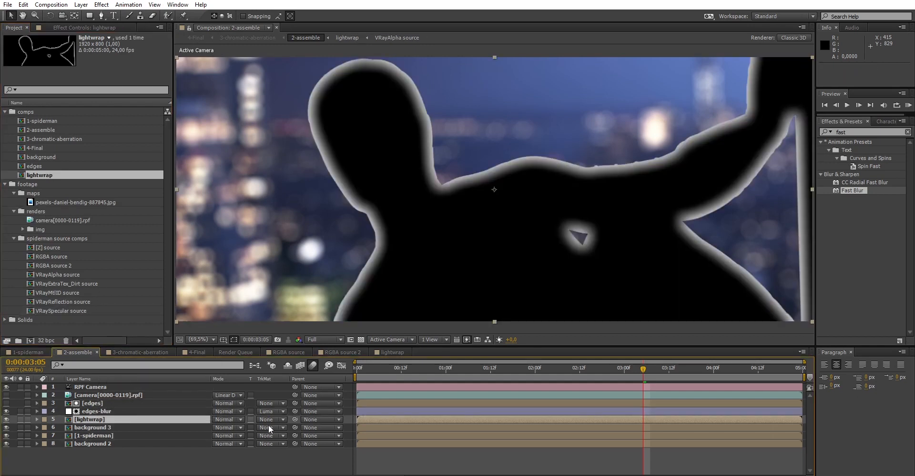
click(267, 428)
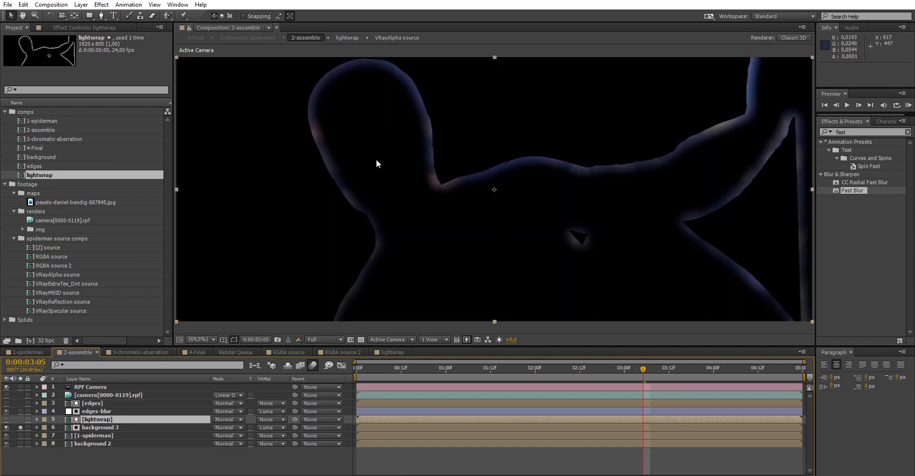
mouse_move(418, 176)
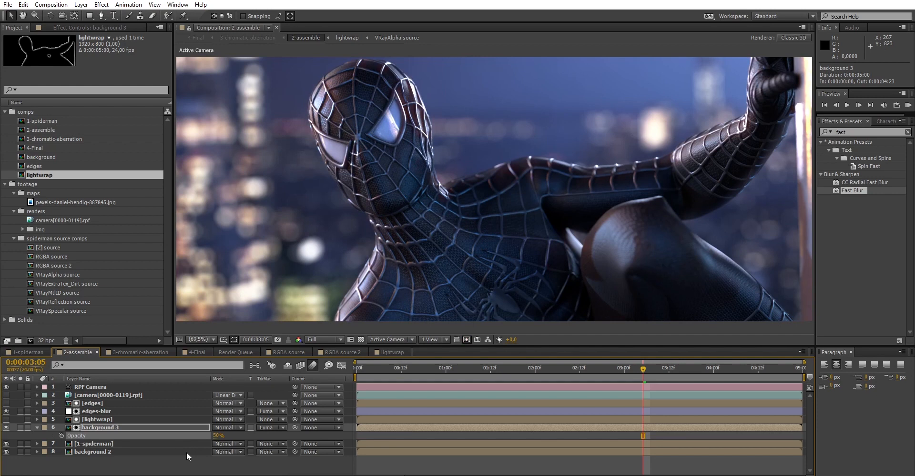
mouse_move(594, 179)
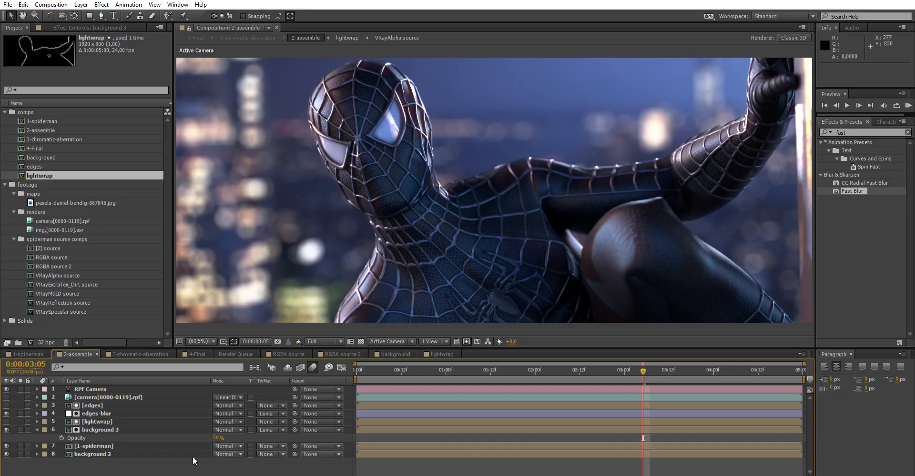
mouse_move(215, 452)
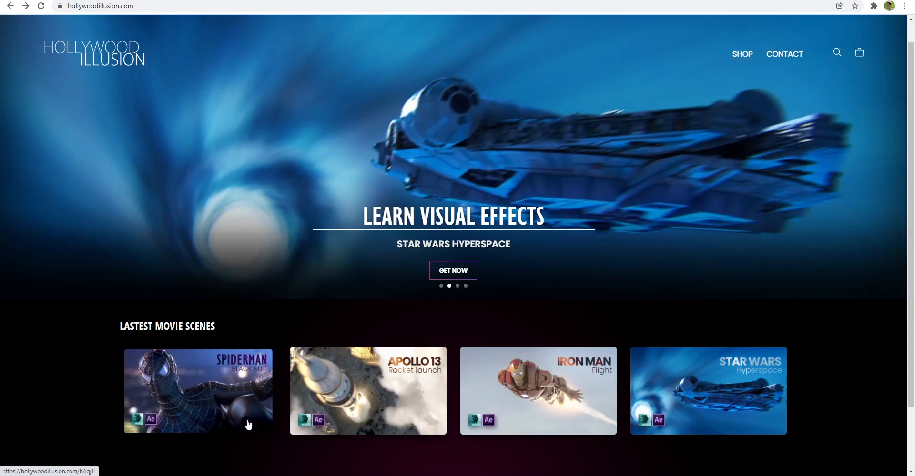
mouse_move(578, 392)
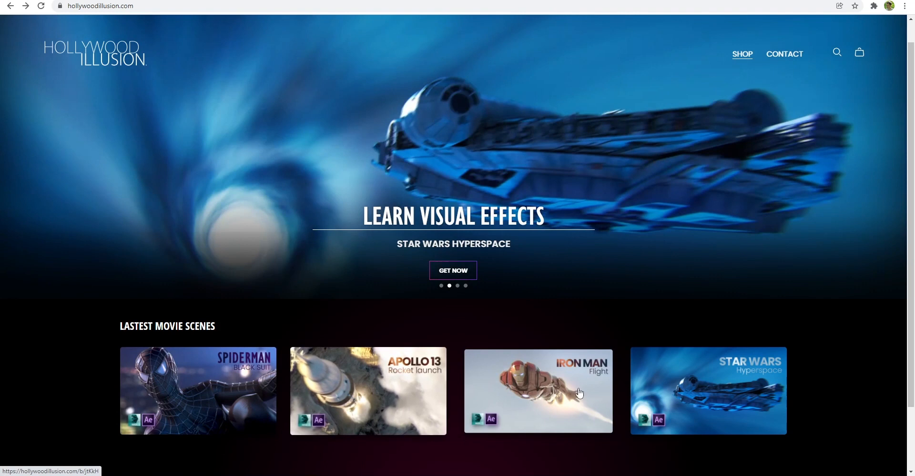